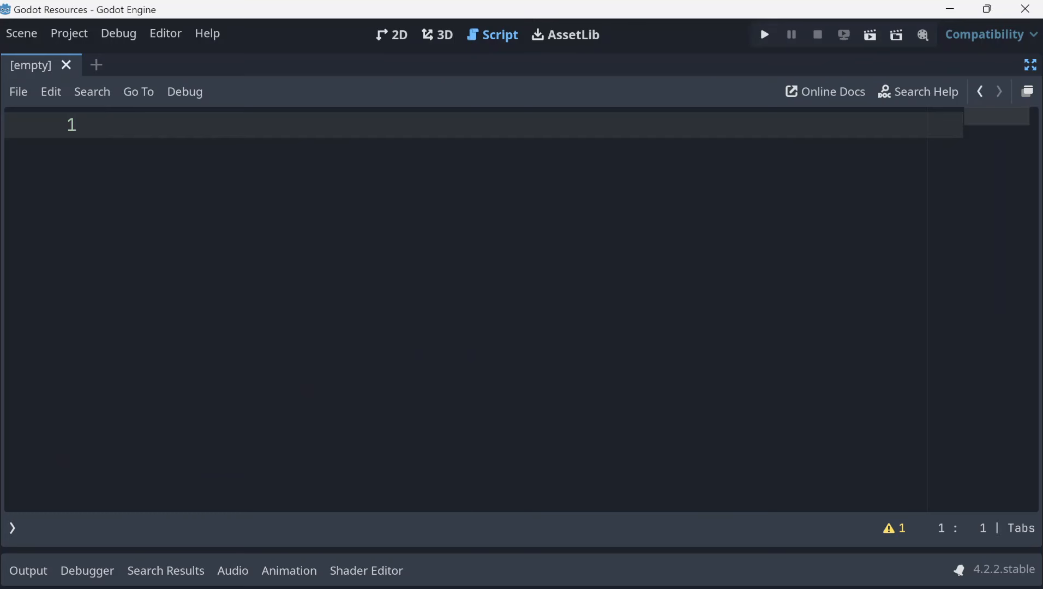
Step: Write a script that extends Resource as class_name WeaponStats, exporting damage: int = 0 and declaring signal stats_updated
click(110, 124)
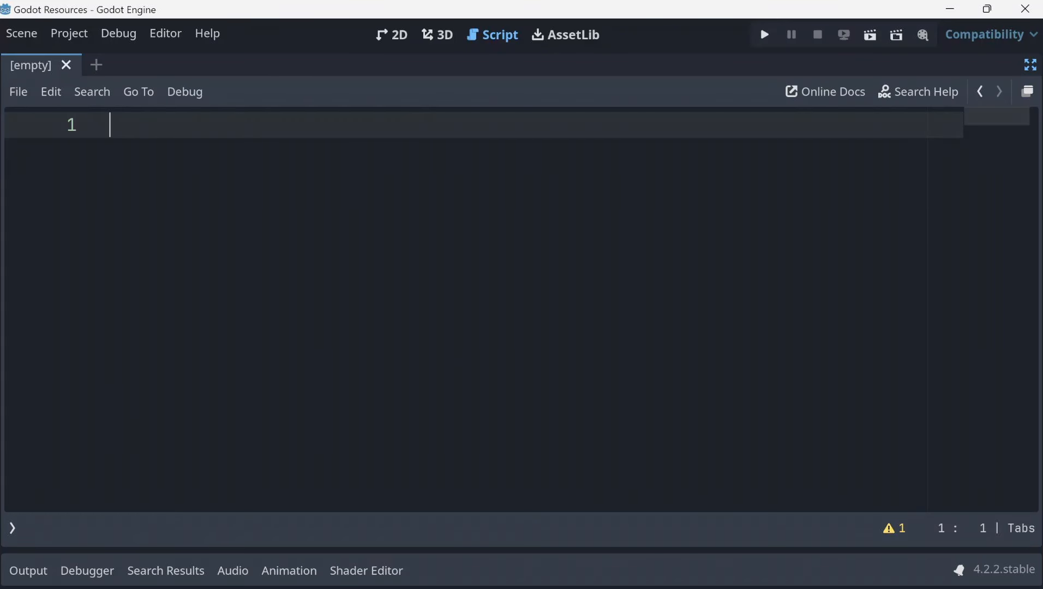
text(extends Resource)
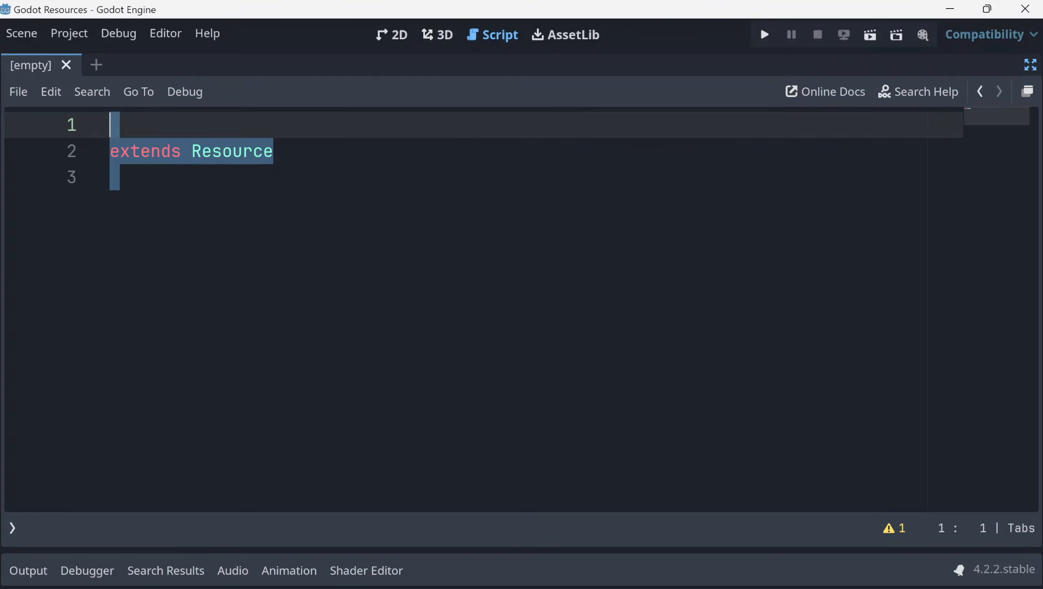
text(class_name WeaponStats)
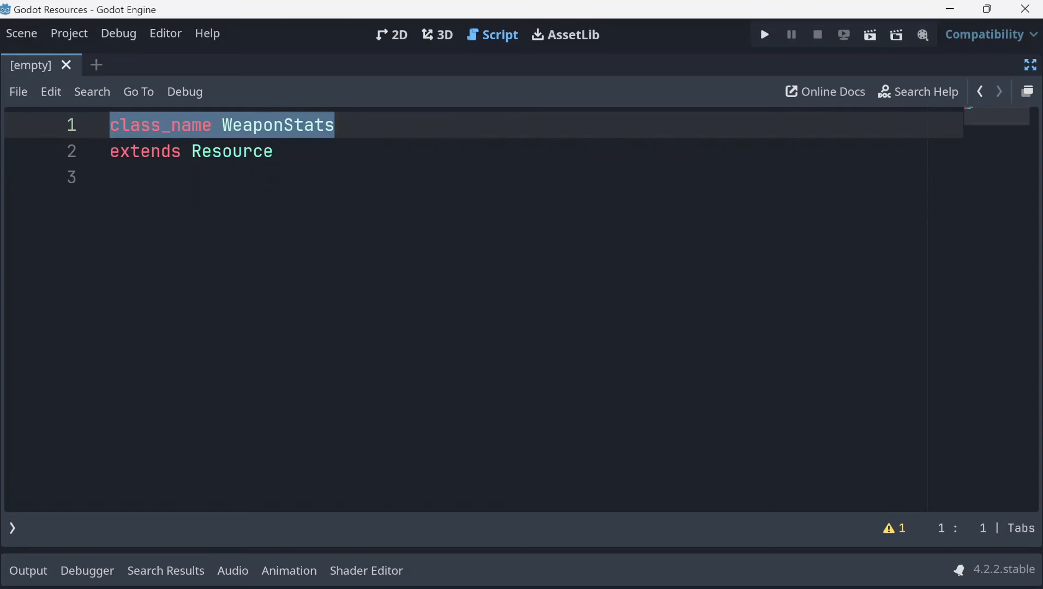
text(@export var damage: int = 0)
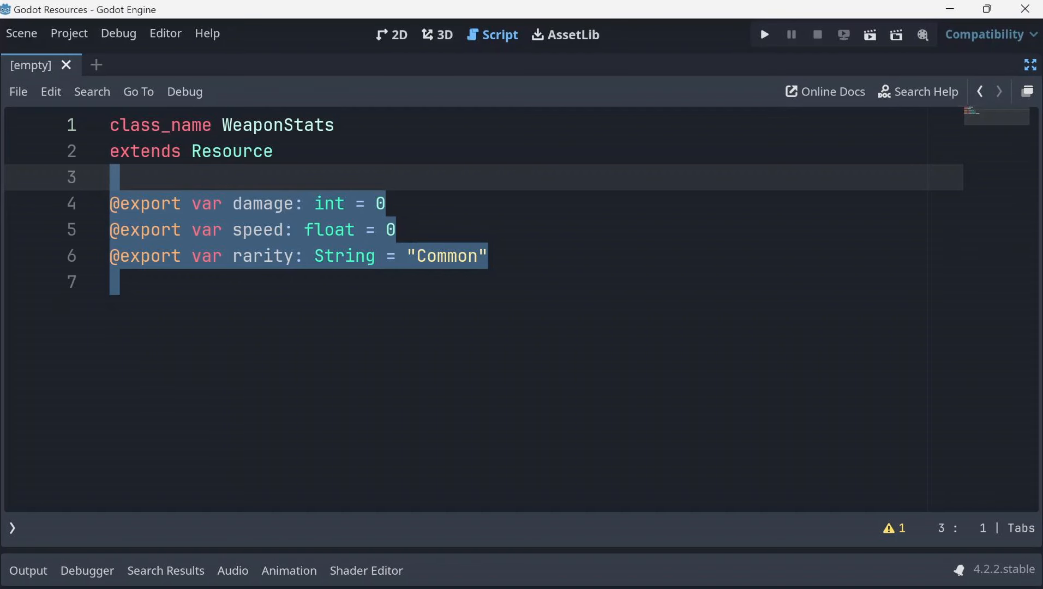
text(signal stats_updated)
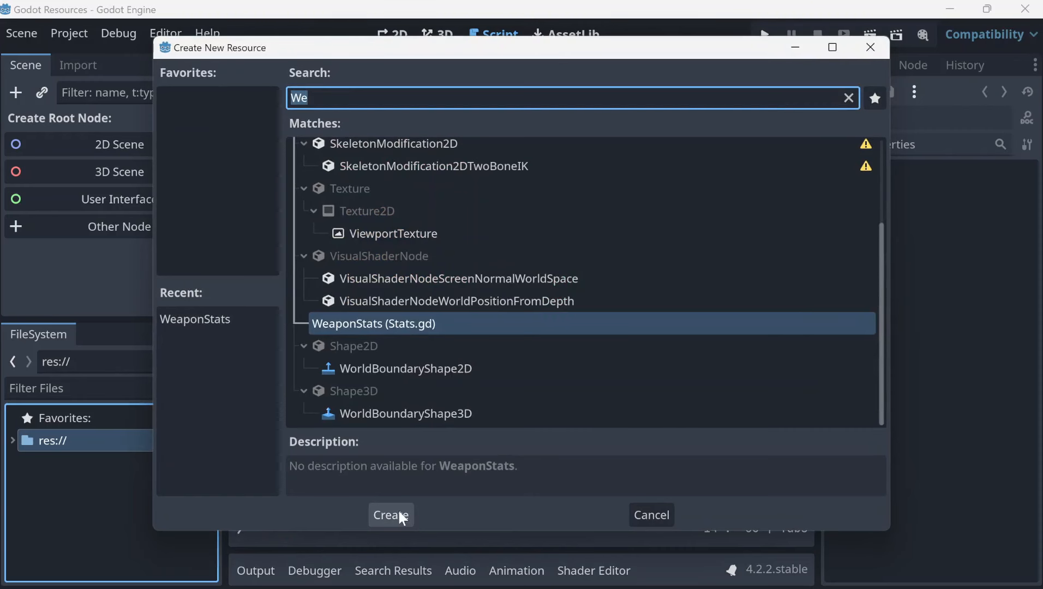
Step: Create a WeaponStats resource and save it as res://weapon_stats.tres
click(390, 515)
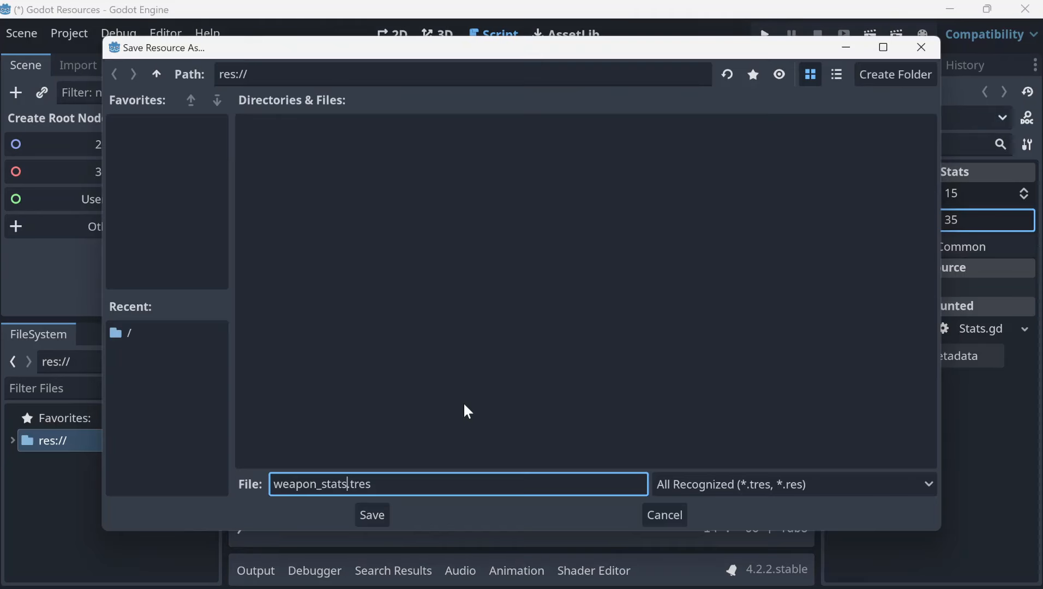
click(372, 515)
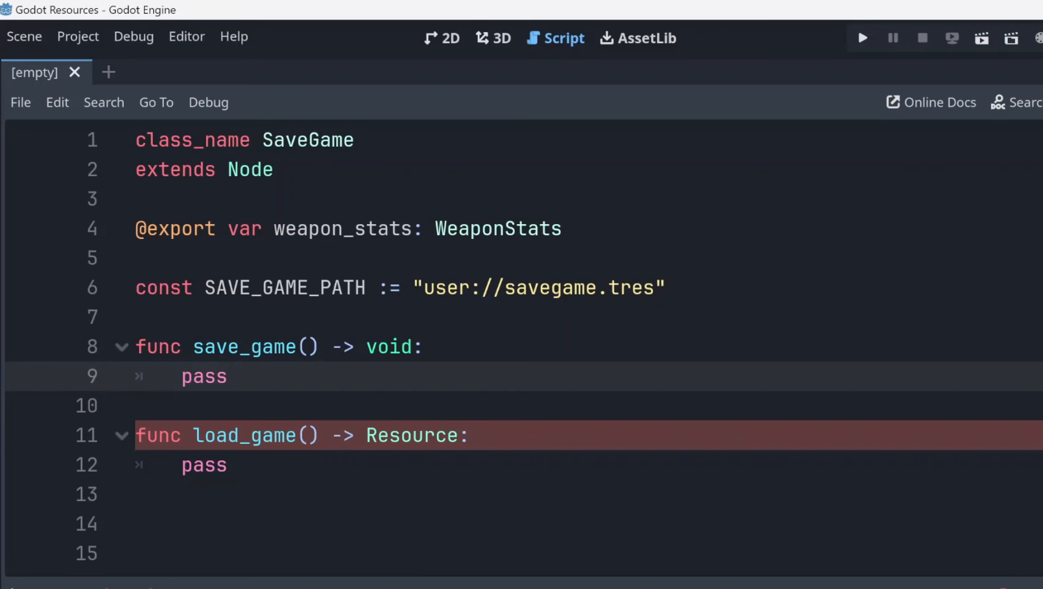
Step: Fill save_game with ResourceSaver.save(weapon_stats, SAVE_GAME_PATH) and load_game with load(SAVE_GAME_PATH)
text(ResourceSaver.save())
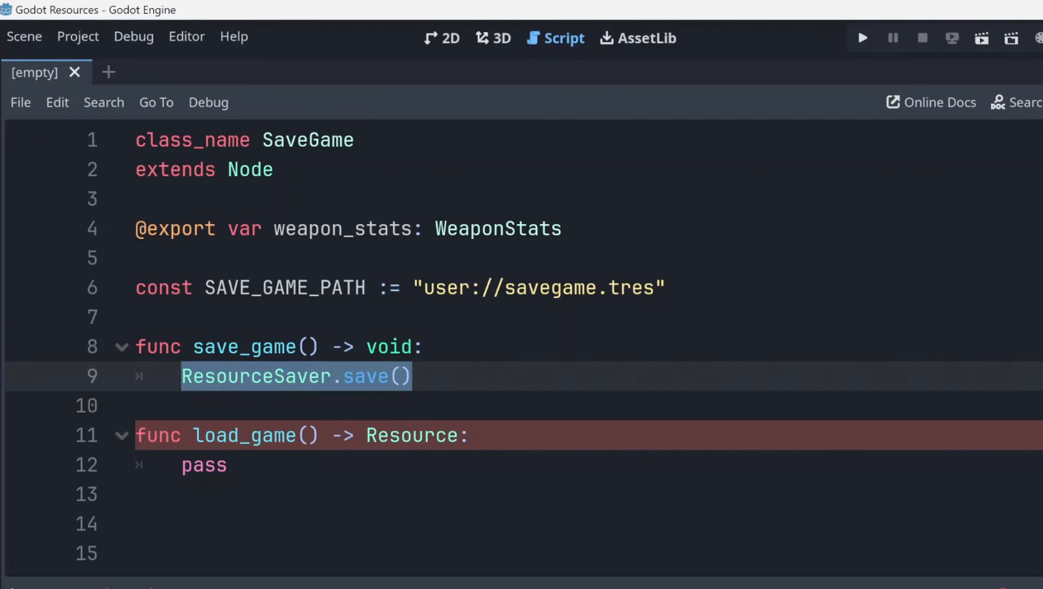
text(weapon_stats, SAVE_GAME_PATH)
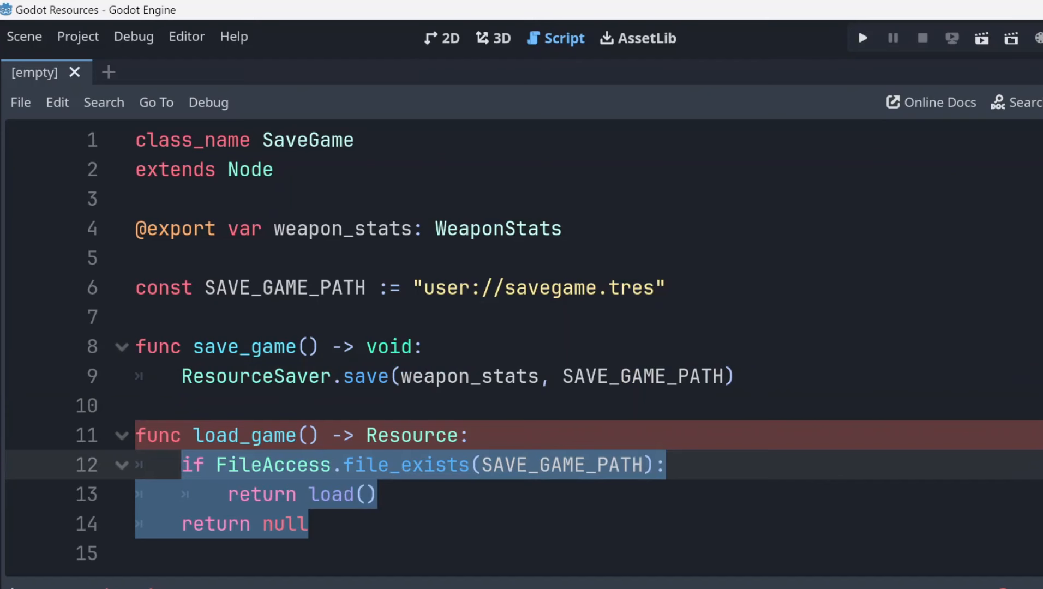
text(SAVE_GAME_PATH)
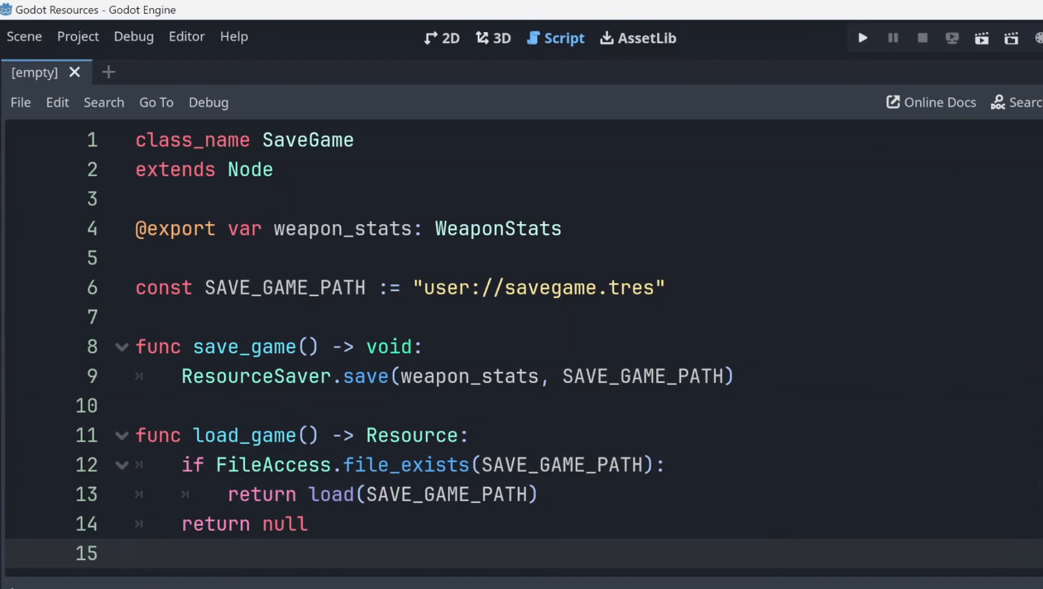